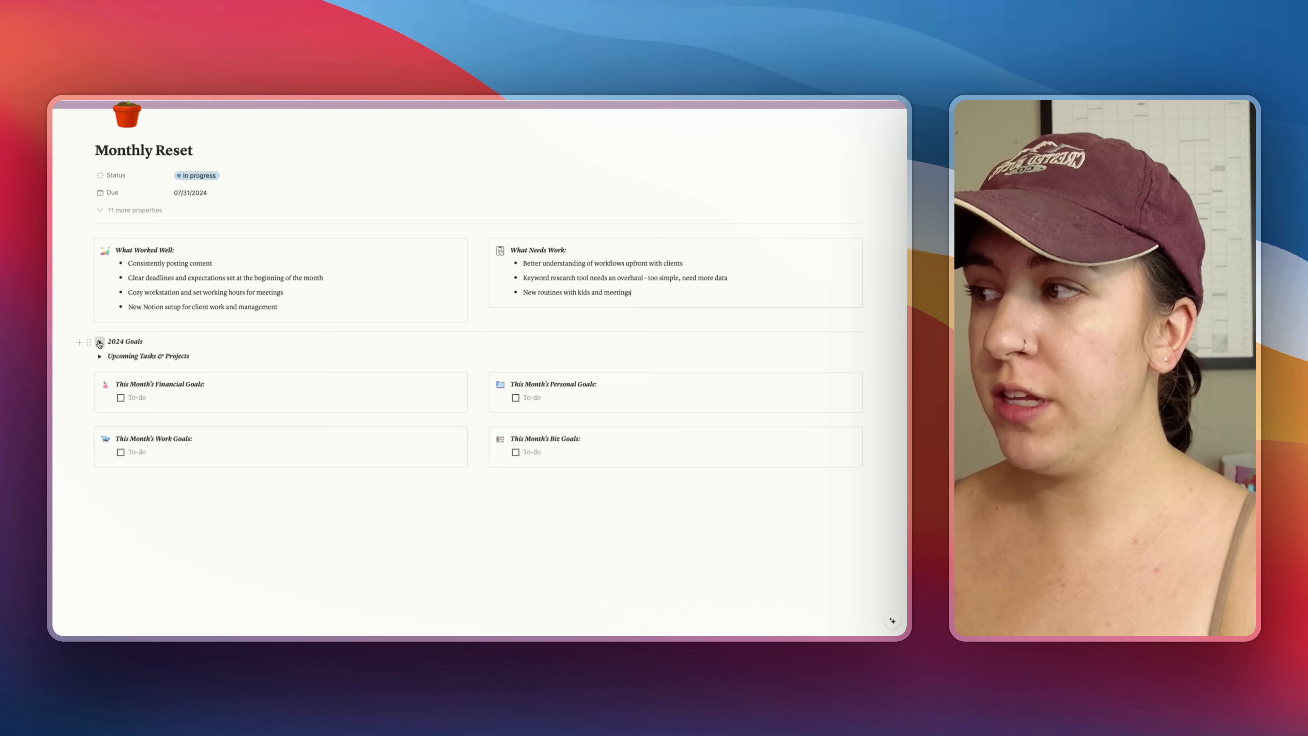
Step: Expand the 2024 Goals toggle to reveal the five goal cards, including Read 24 Books
left_click(100, 342)
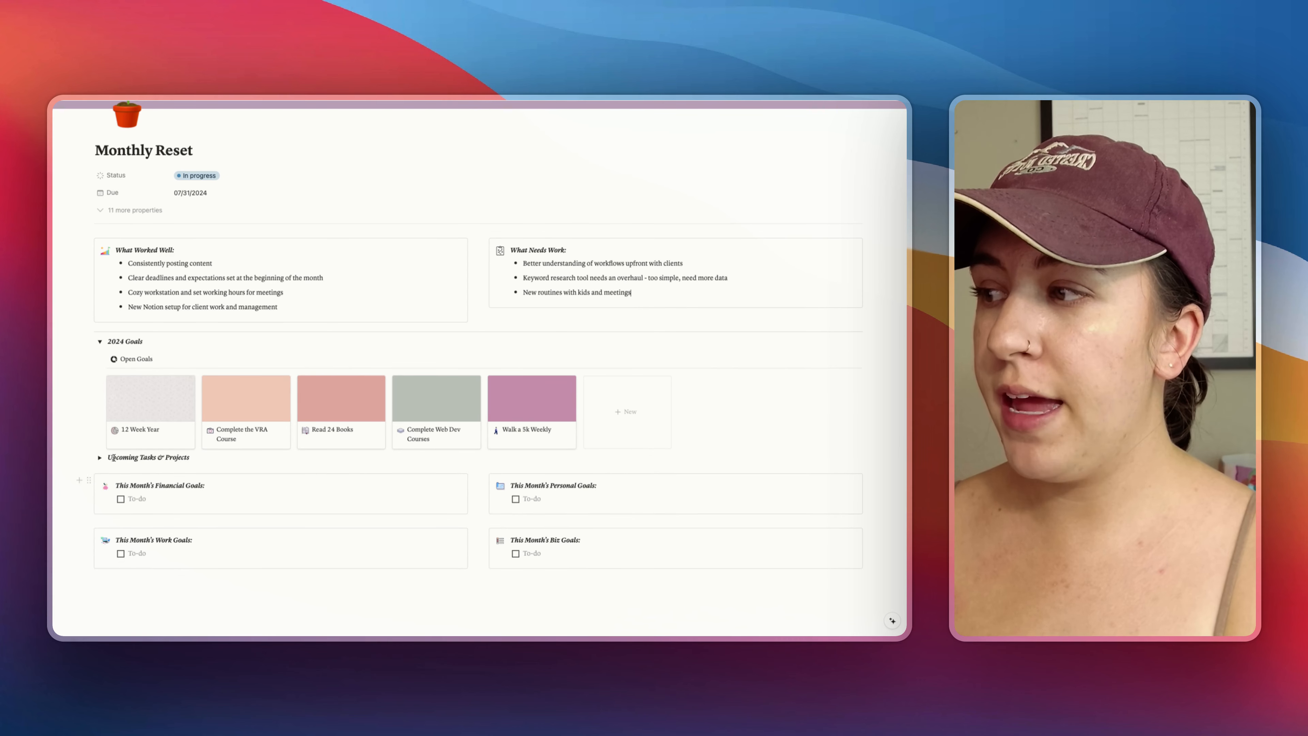
scroll("down", 3)
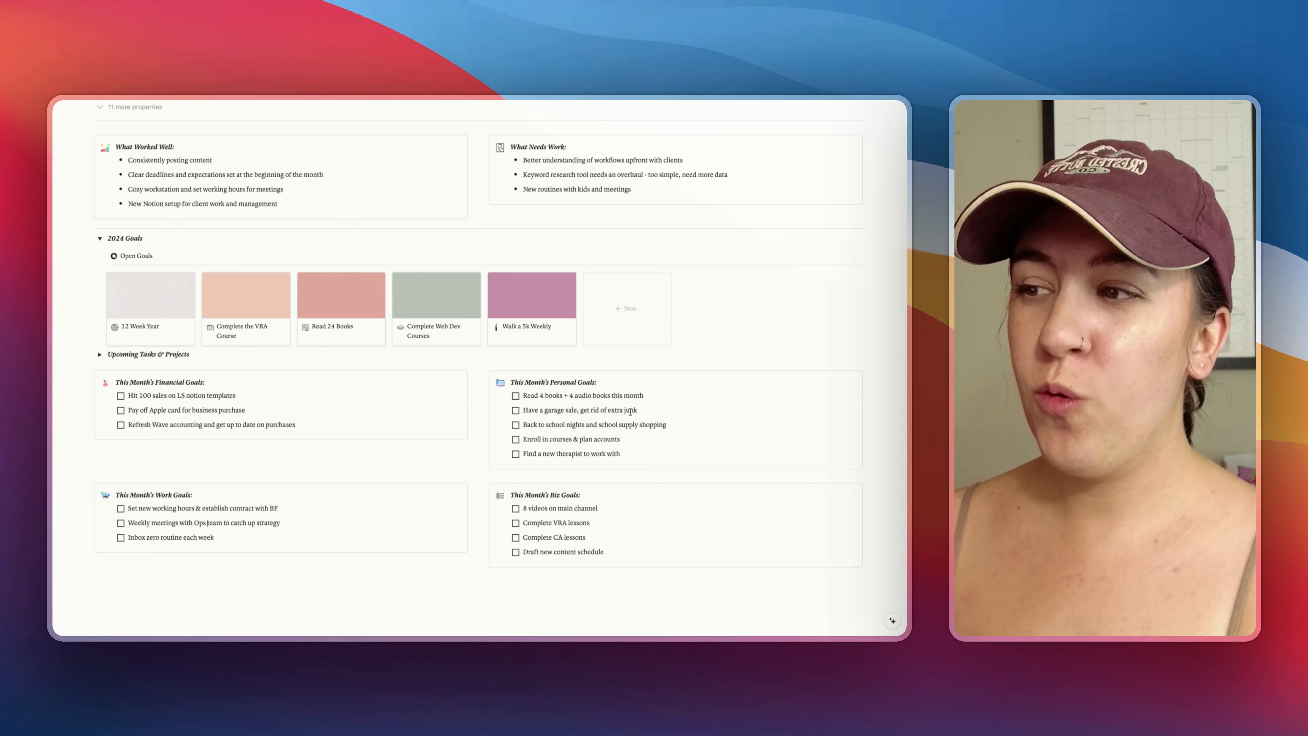
Step: Expand the Upcoming Tasks & Projects toggle to show the tasks table and Projects gallery
double_click(579, 409)
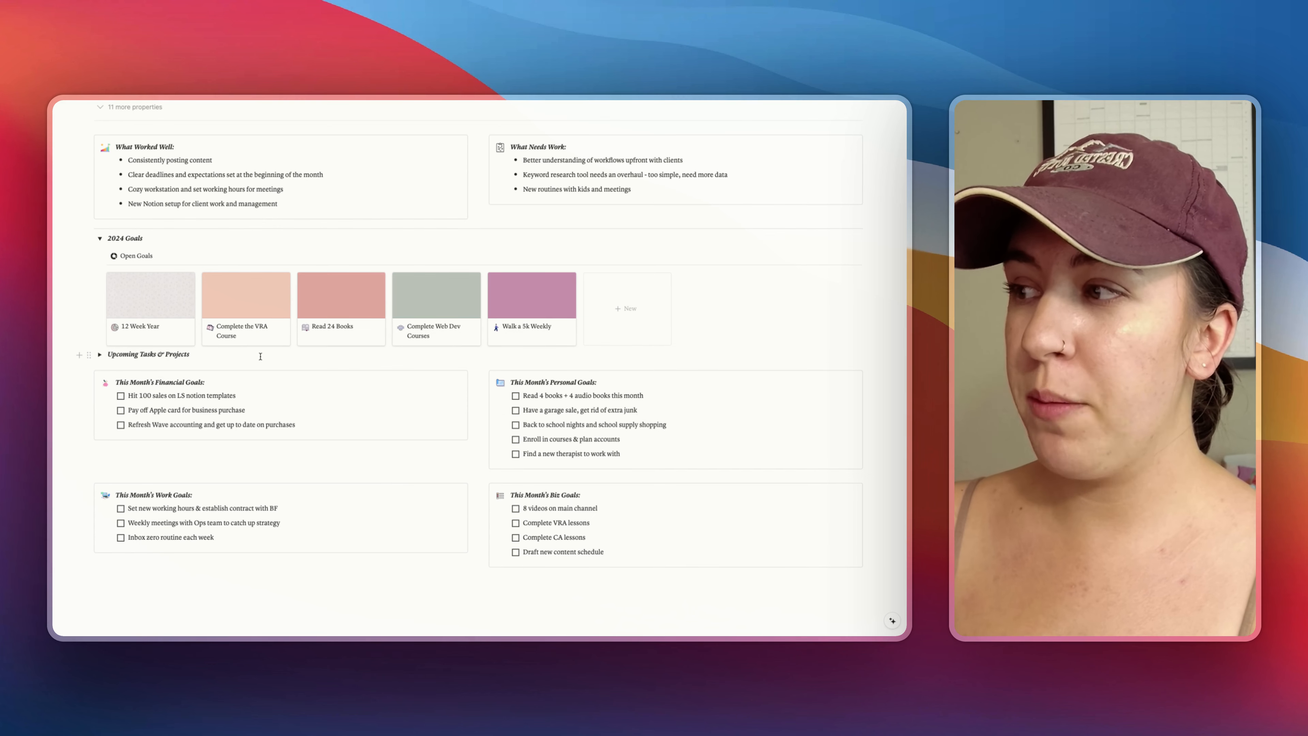
left_click(100, 354)
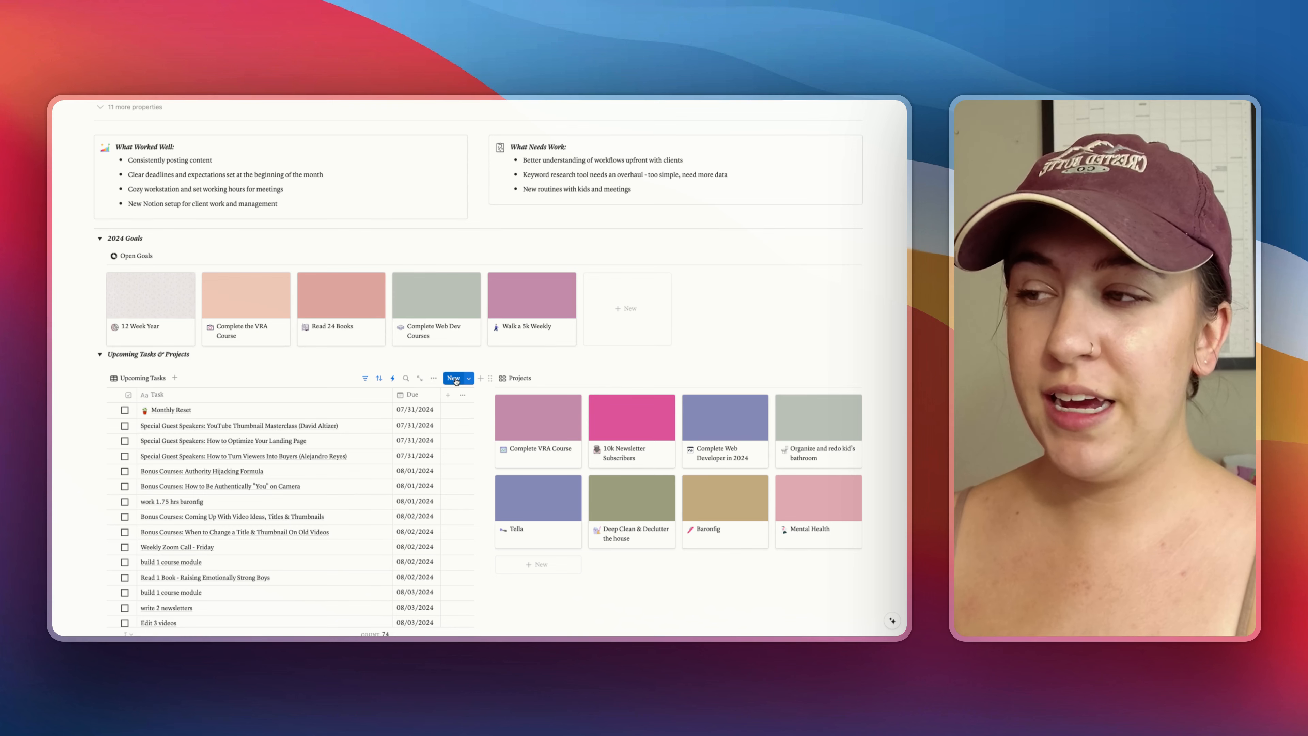
Step: Add garage-sale tasks such as 'Set up clothes rack' with due dates 08/01/2024 and 08/02/2024
left_click(453, 379)
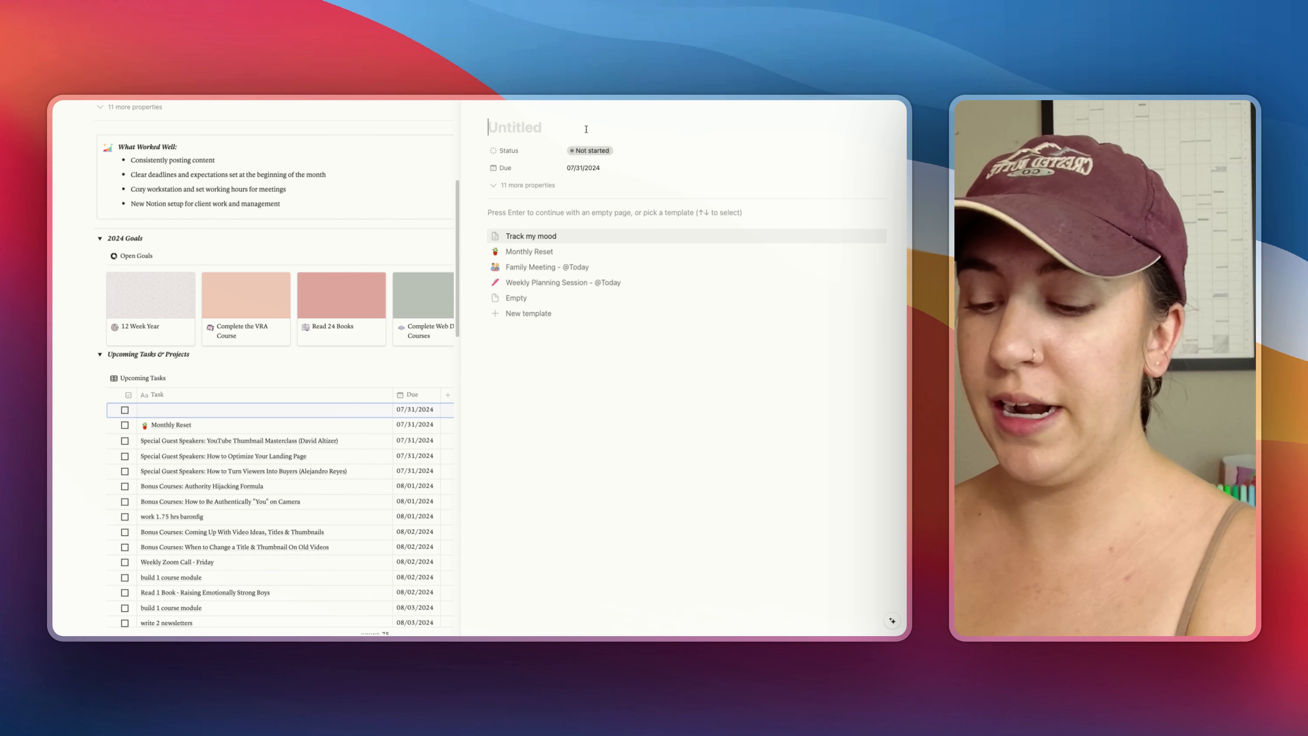
type("P")
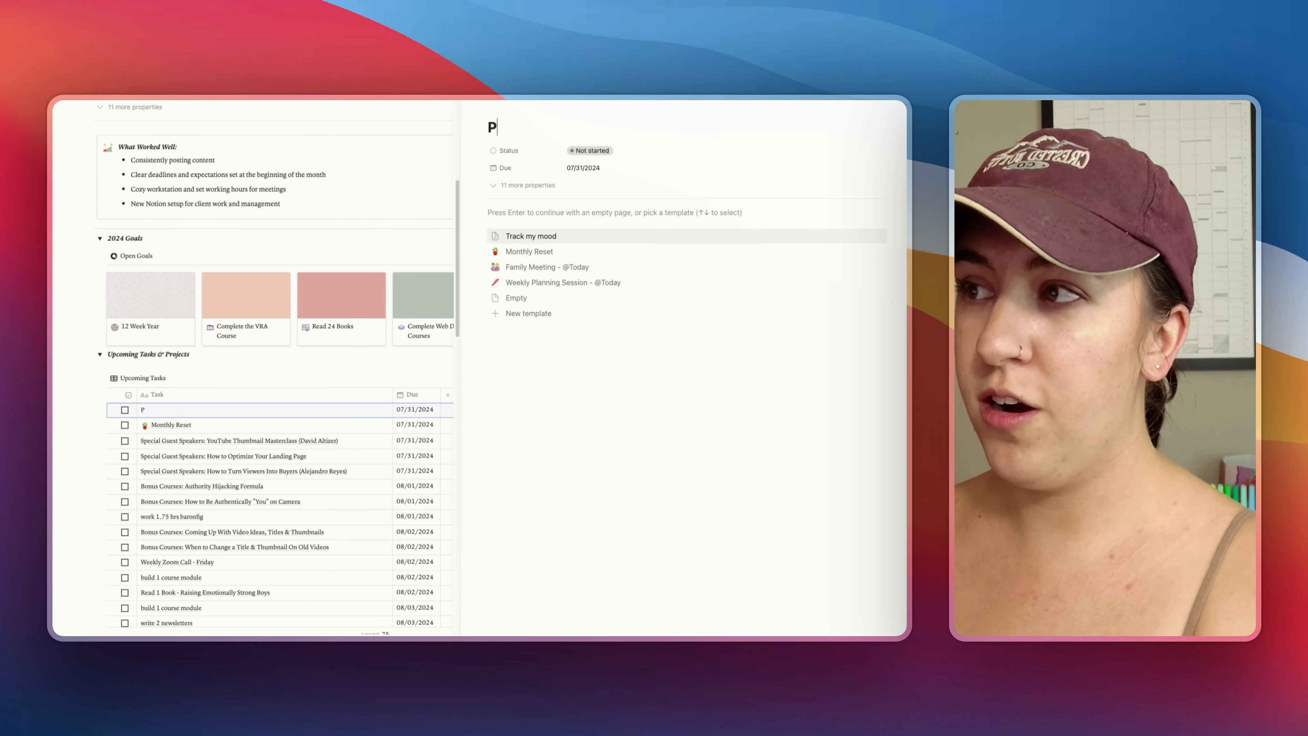
type("Set up clothes rack")
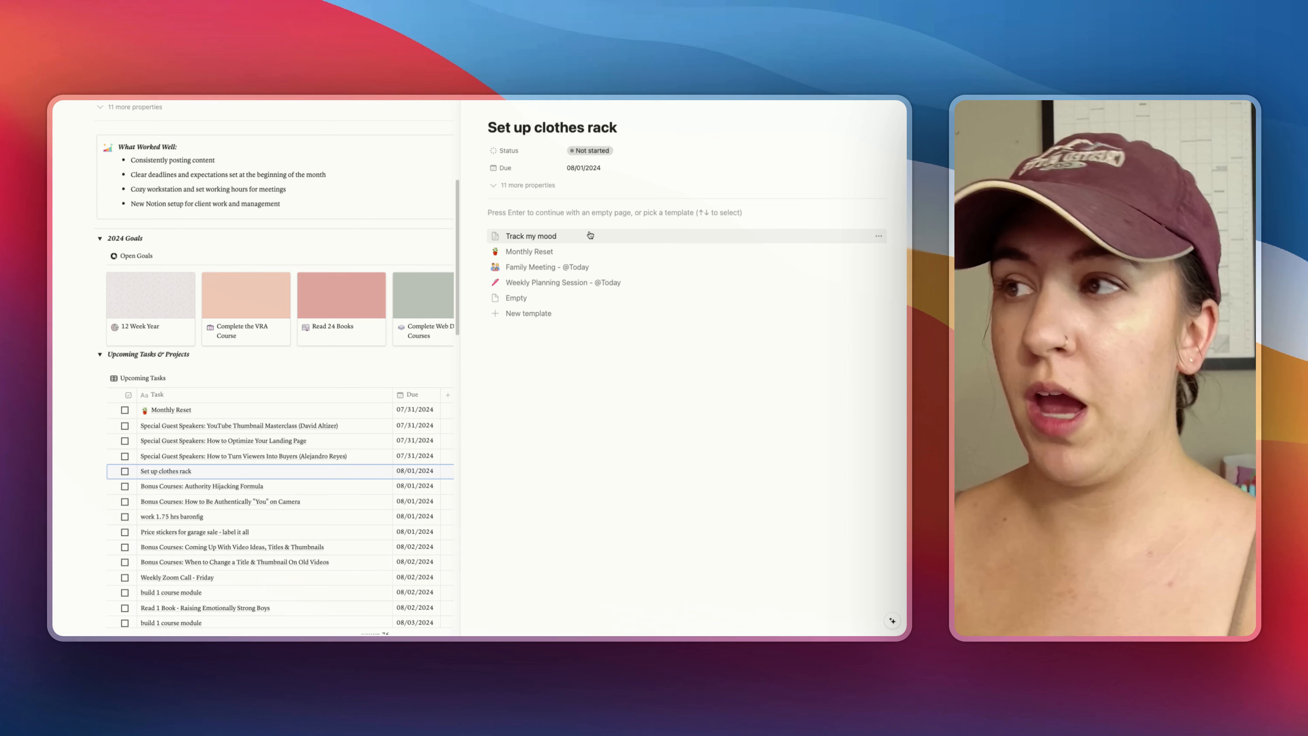
mouse_move(663, 252)
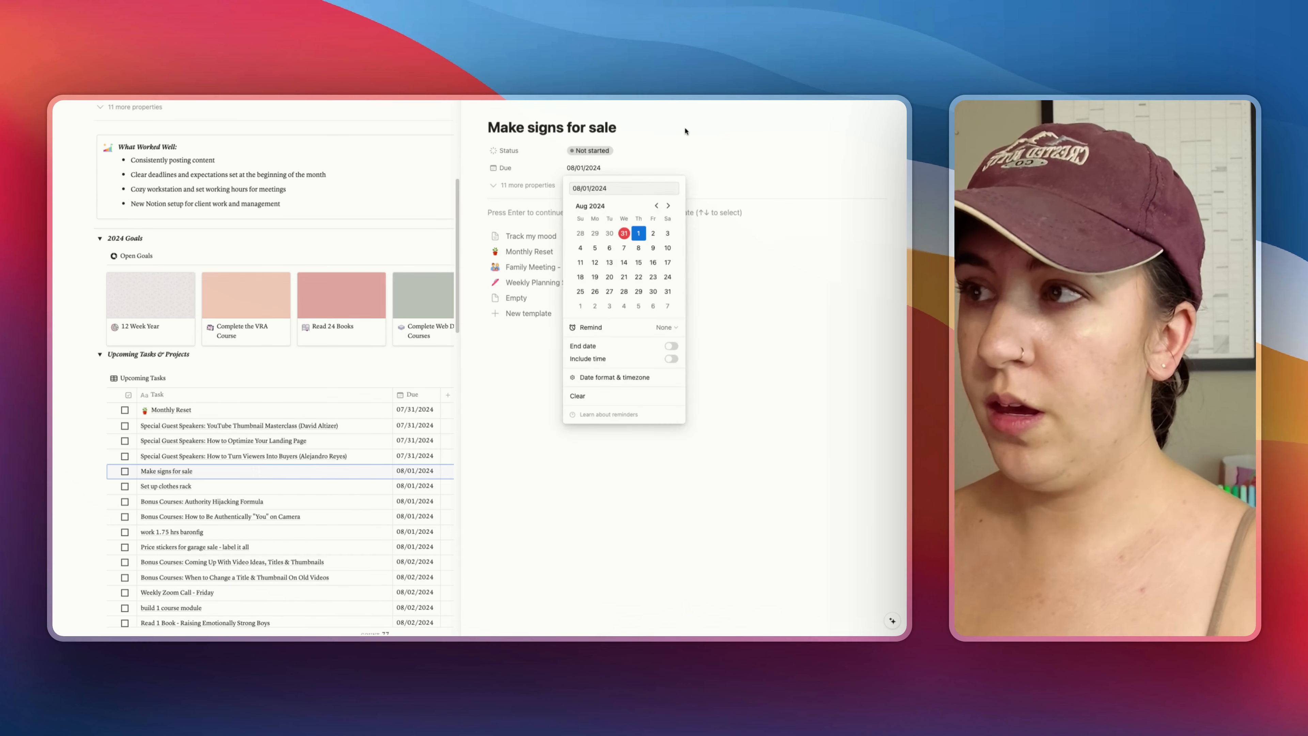
left_click(683, 127)
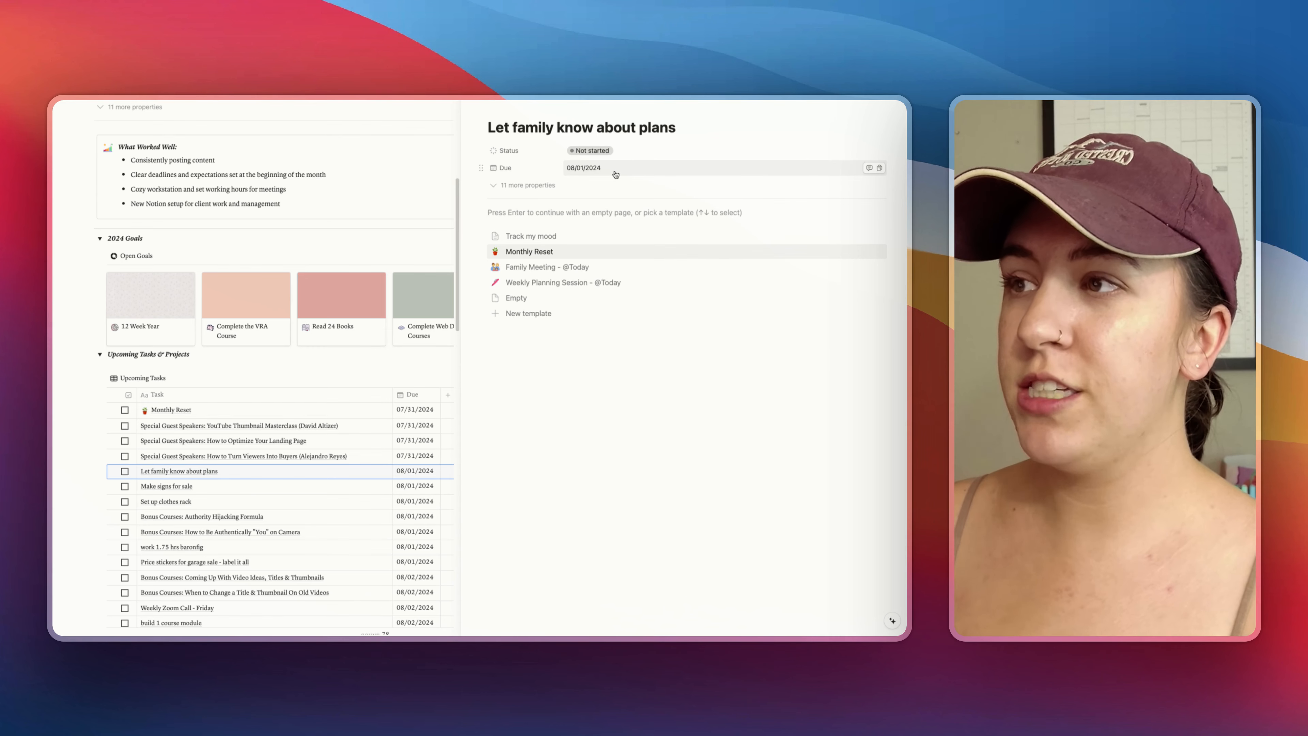
left_click(584, 168)
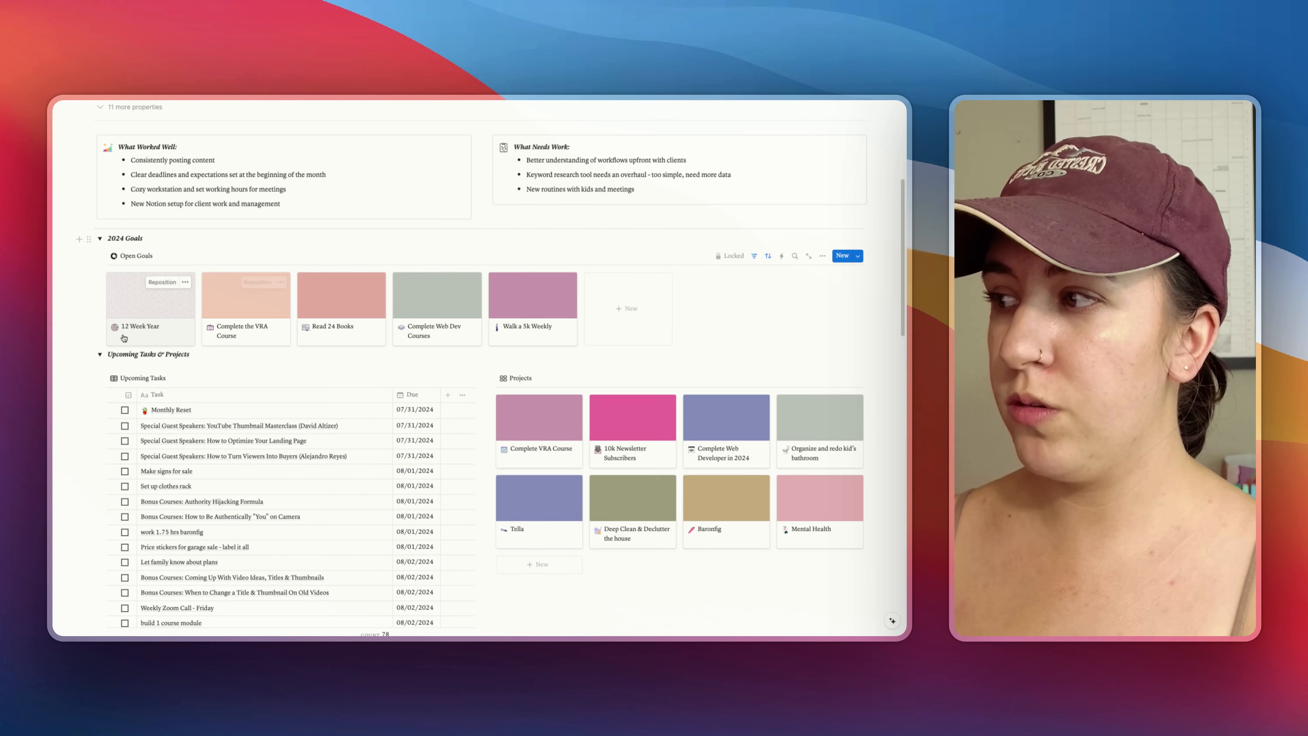
left_click(100, 354)
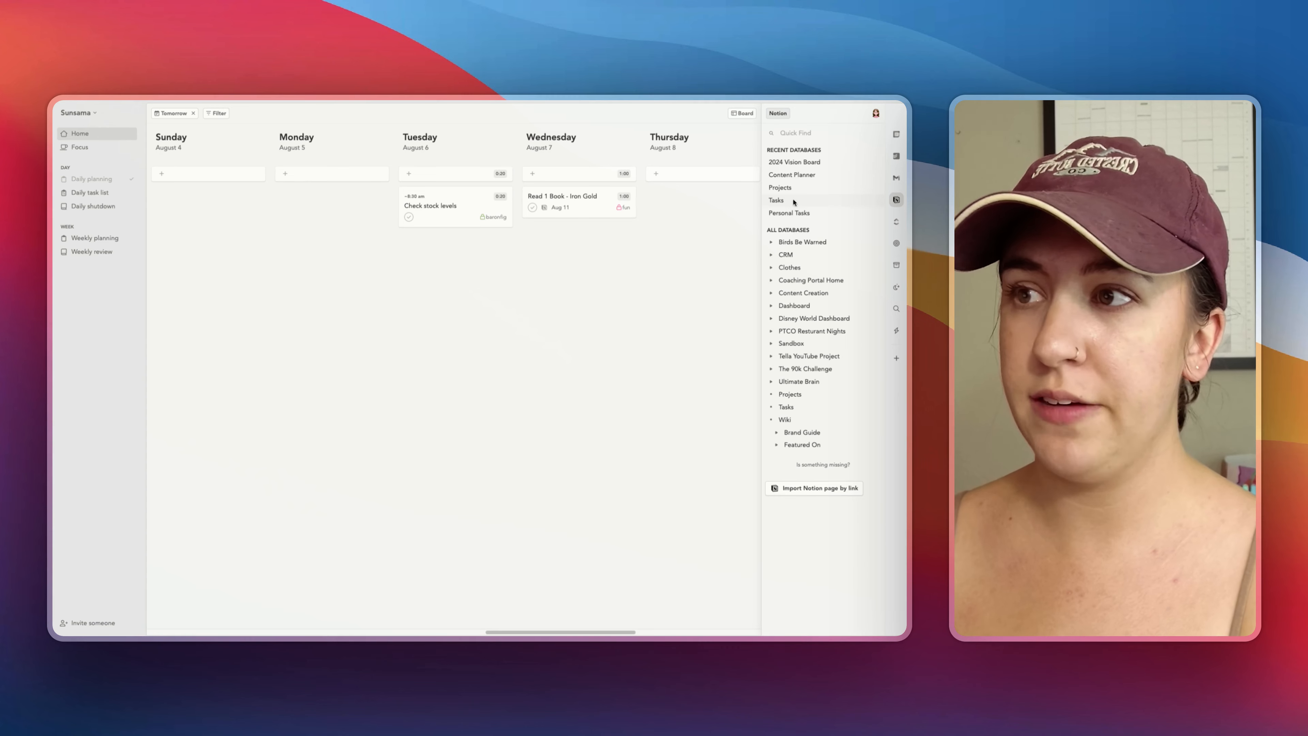
Step: Browse the Tasks database in Sunsama's Notion import panel, filtered to tasks due within a week
left_click(776, 199)
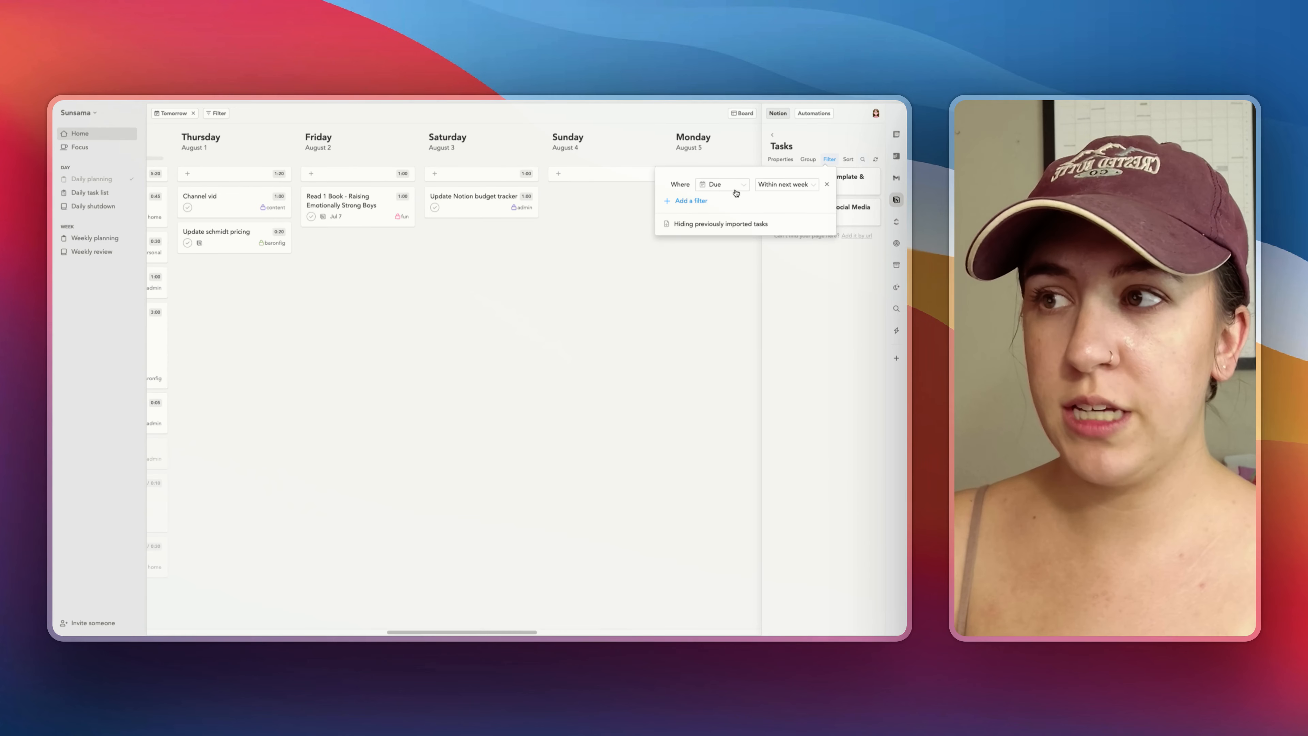